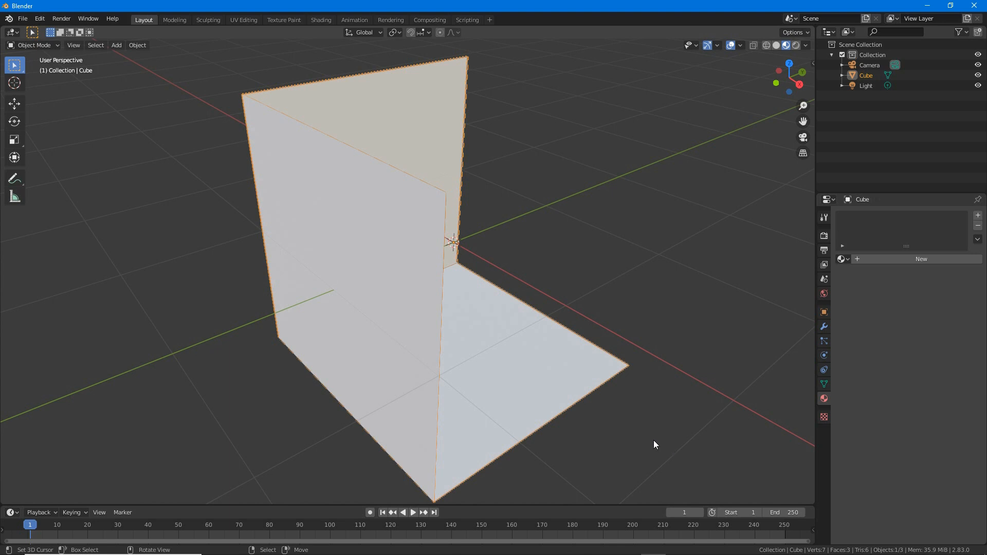
- Create a new material on the mesh and name it twosided
left_click(921, 259)
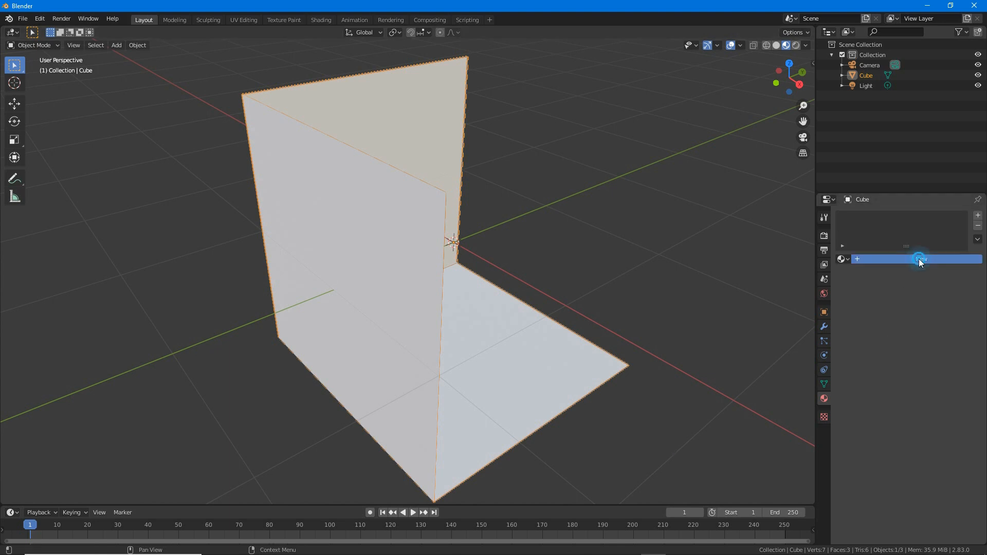
left_click(919, 259)
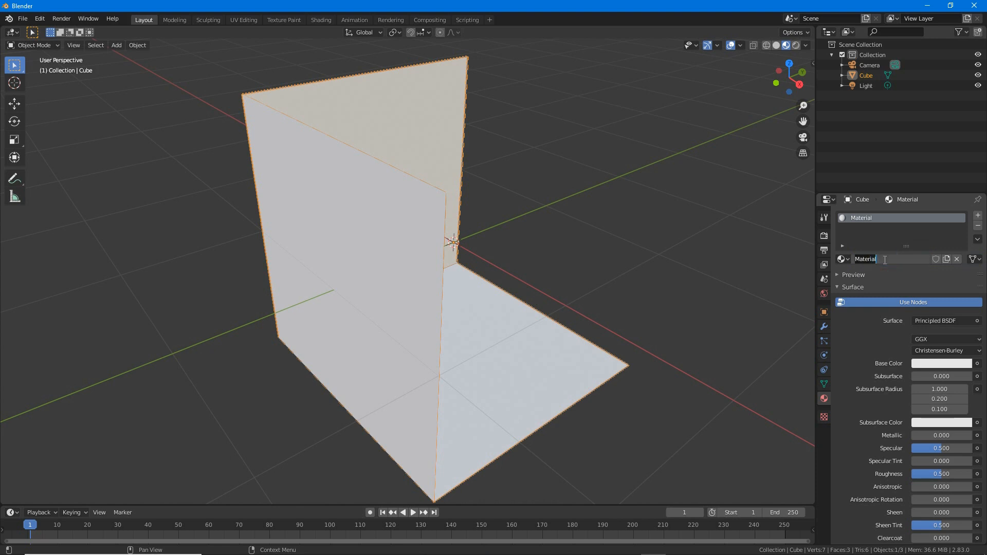
type("twos")
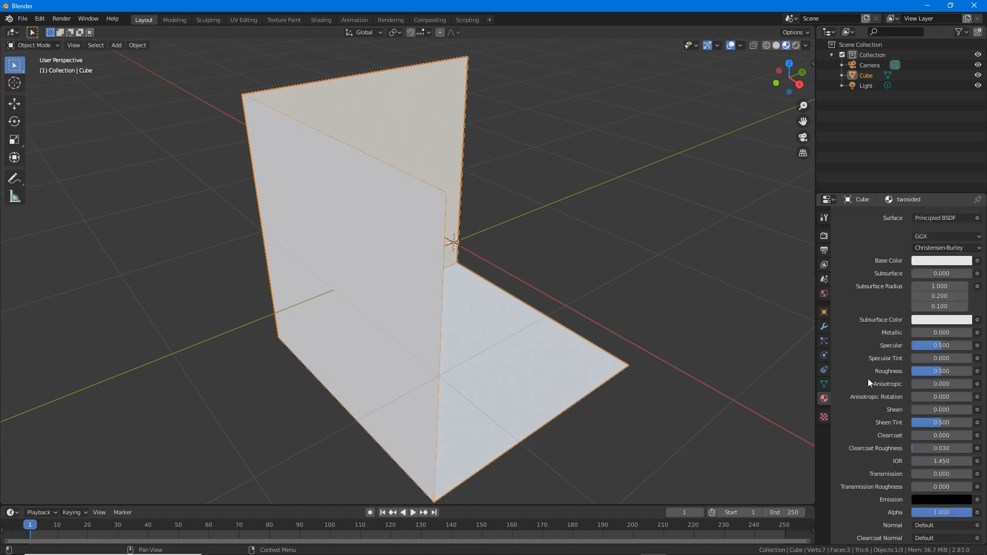
scroll("down", 3)
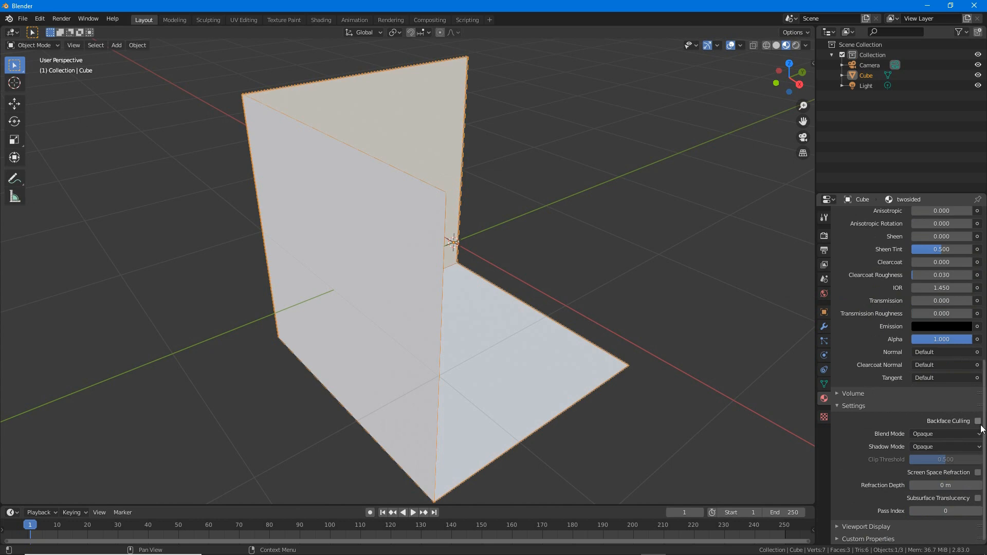
- In the Shading workspace, add an Image Texture node to the material's node graph
left_click(320, 20)
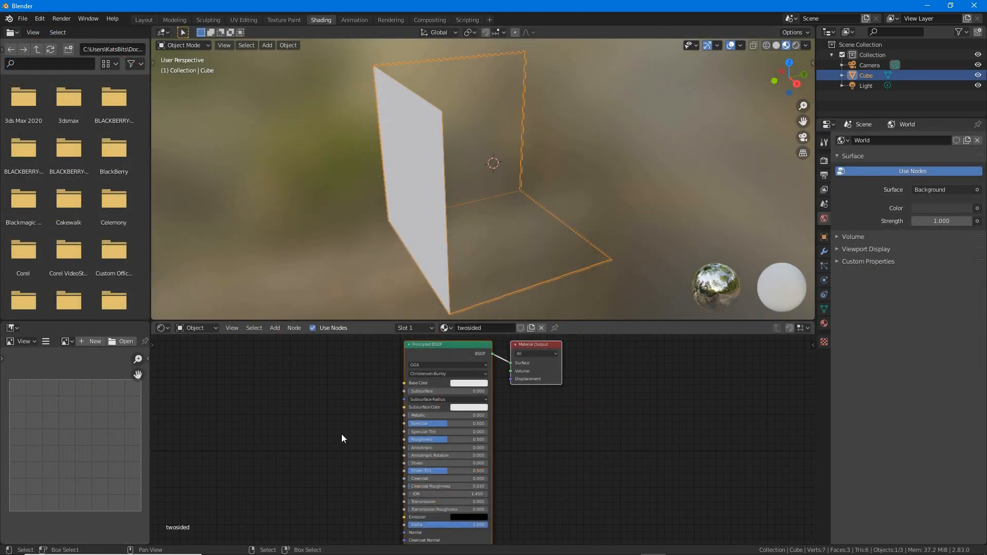
left_click(275, 326)
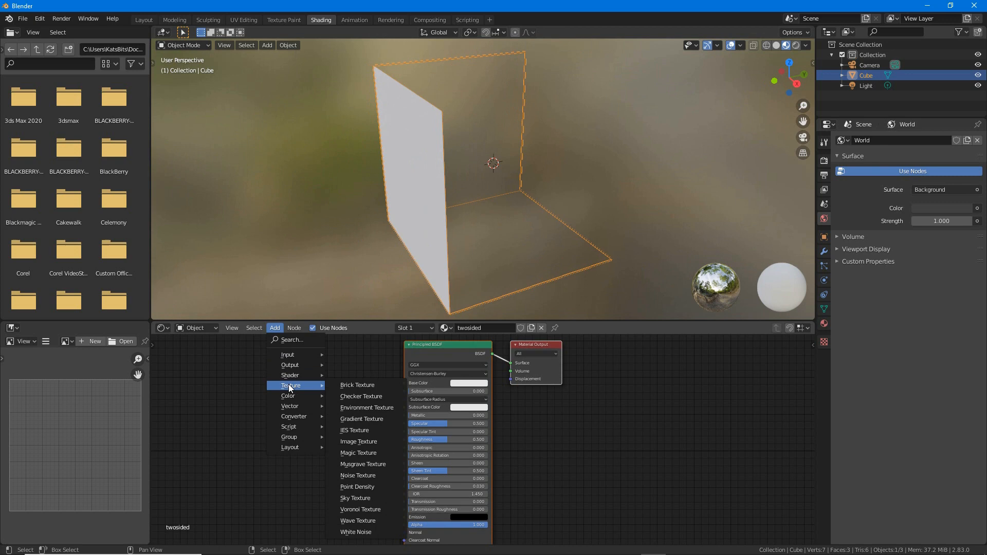
left_click(359, 441)
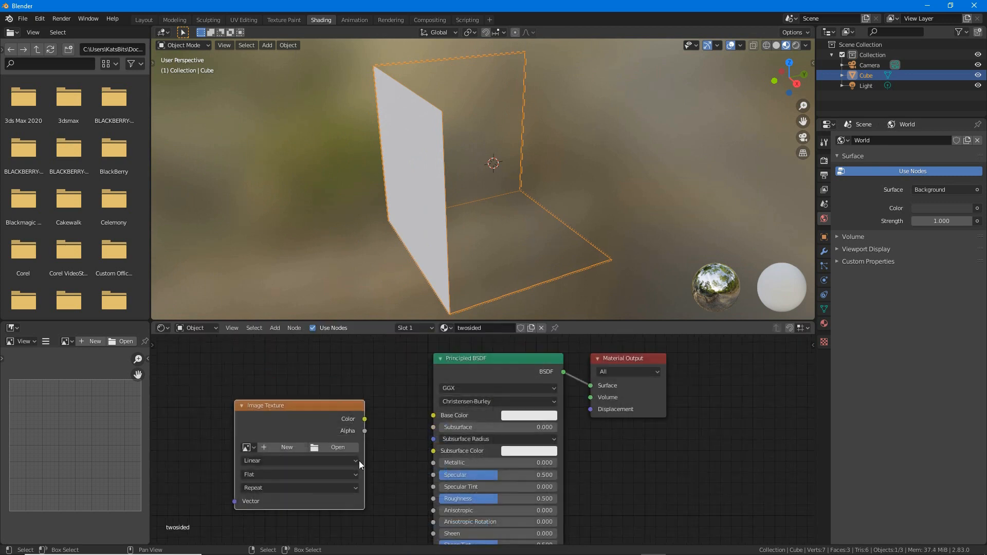
- Create a new 512×512 image named outside in the Image Texture node
left_click(282, 447)
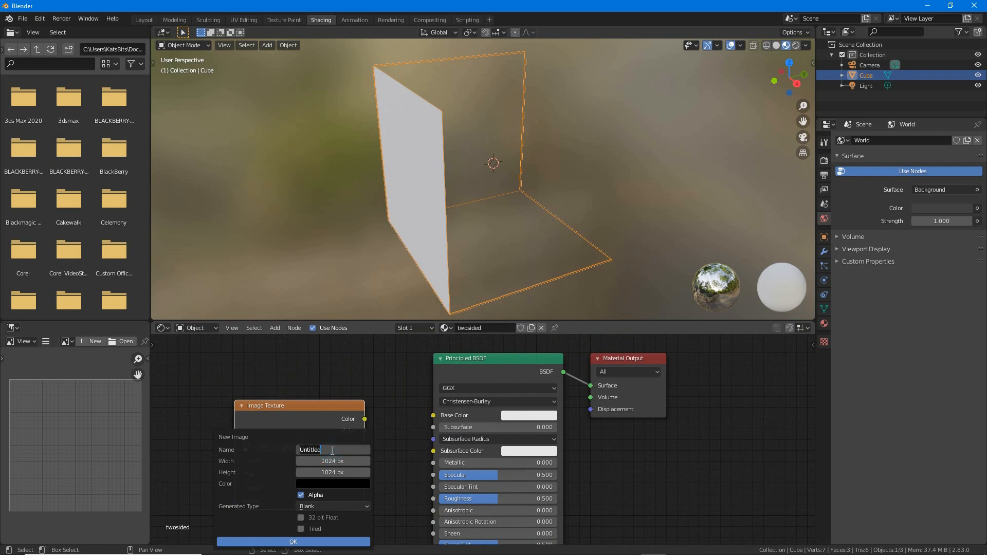
type("outside")
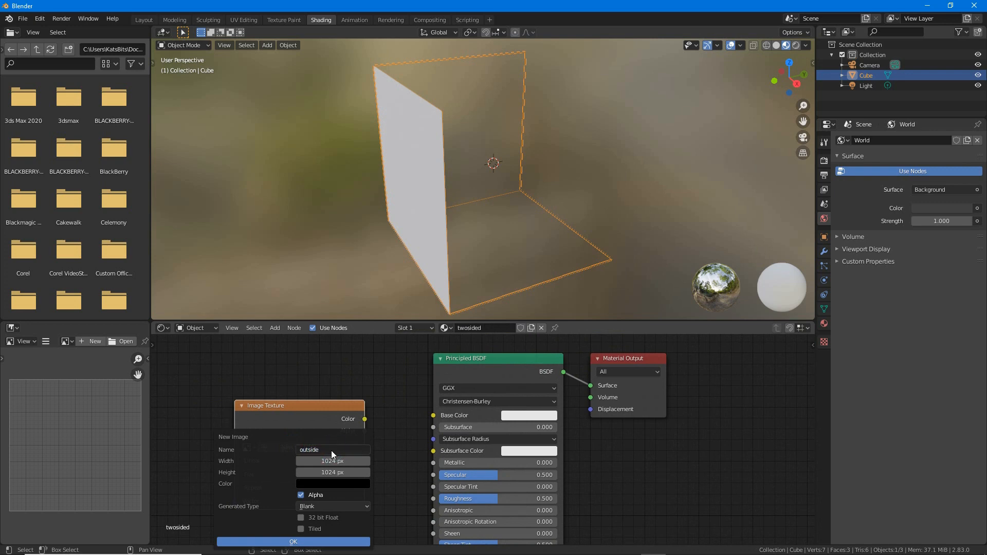
left_click(332, 461)
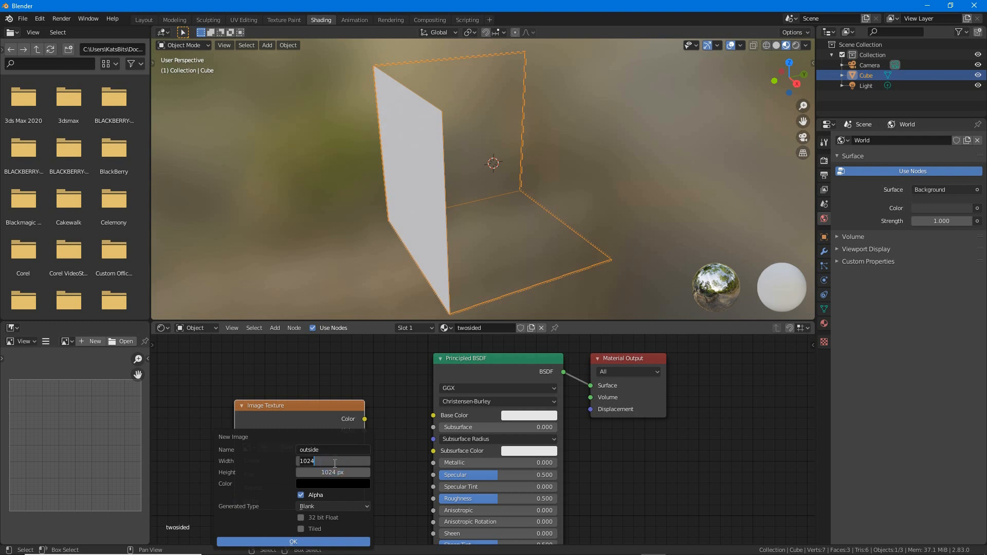
type("512")
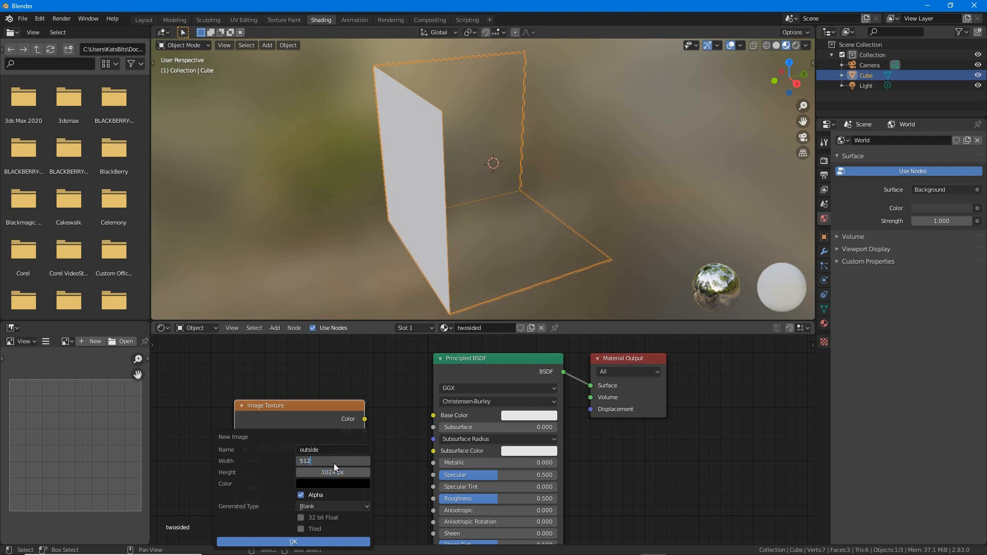
left_click(332, 472)
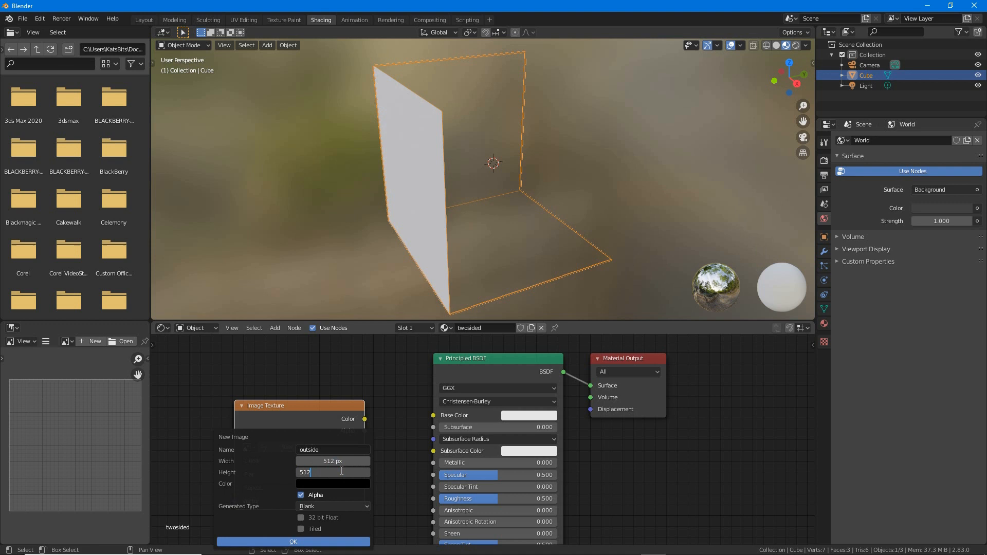
left_click(332, 506)
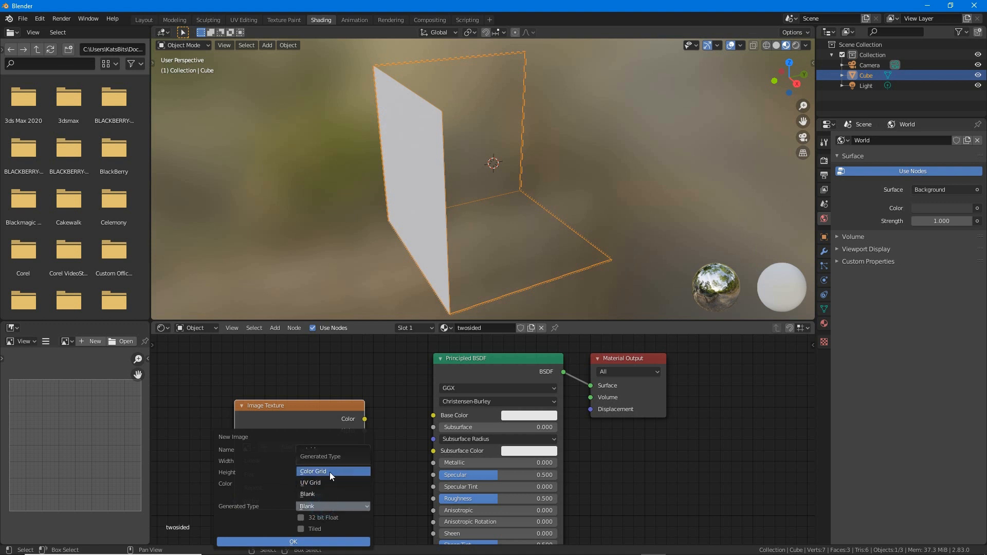
left_click(293, 542)
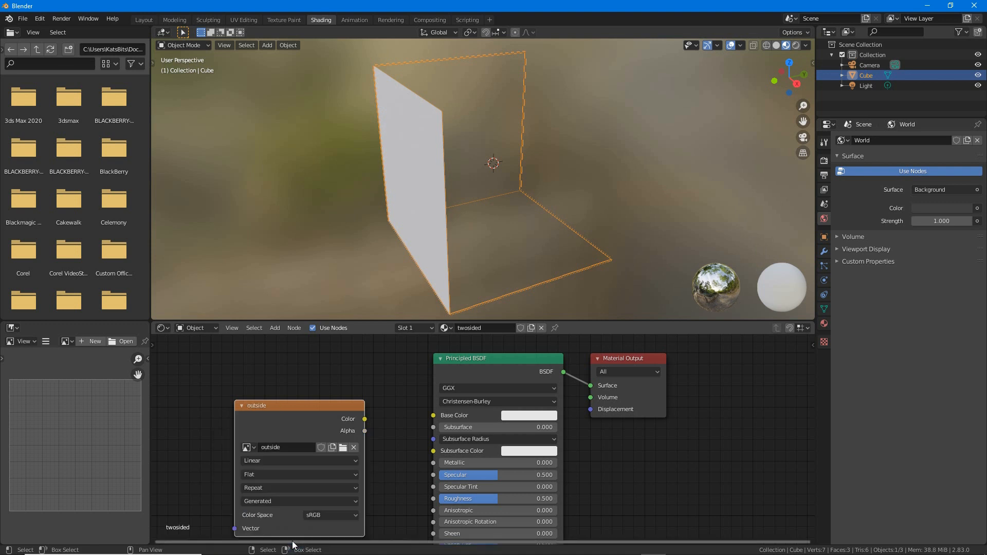
- Wire the image Color output into the Principled BSDF Base Color
left_click_drag(364, 418, 432, 414)
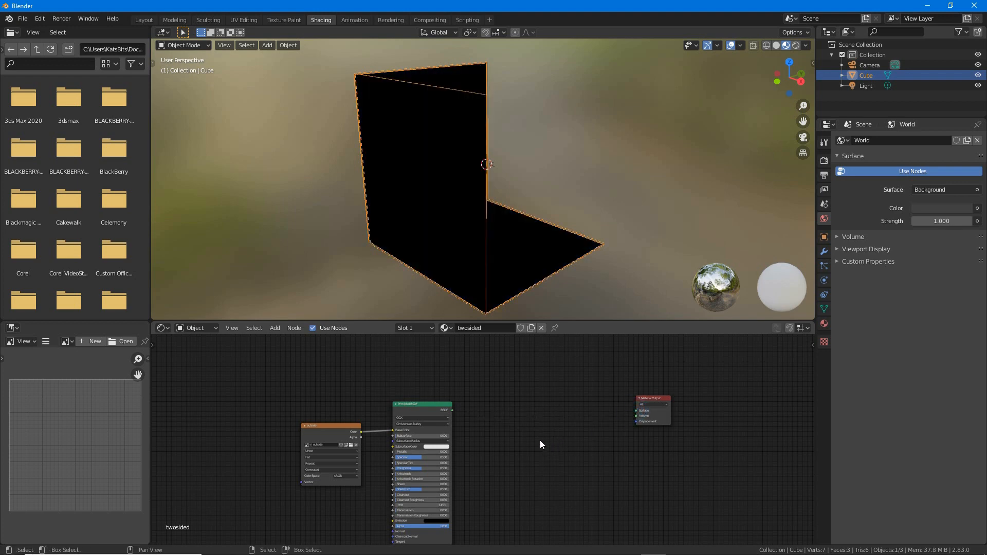
- Add a second Image Texture node and a second Principled BSDF beside it
left_click(274, 327)
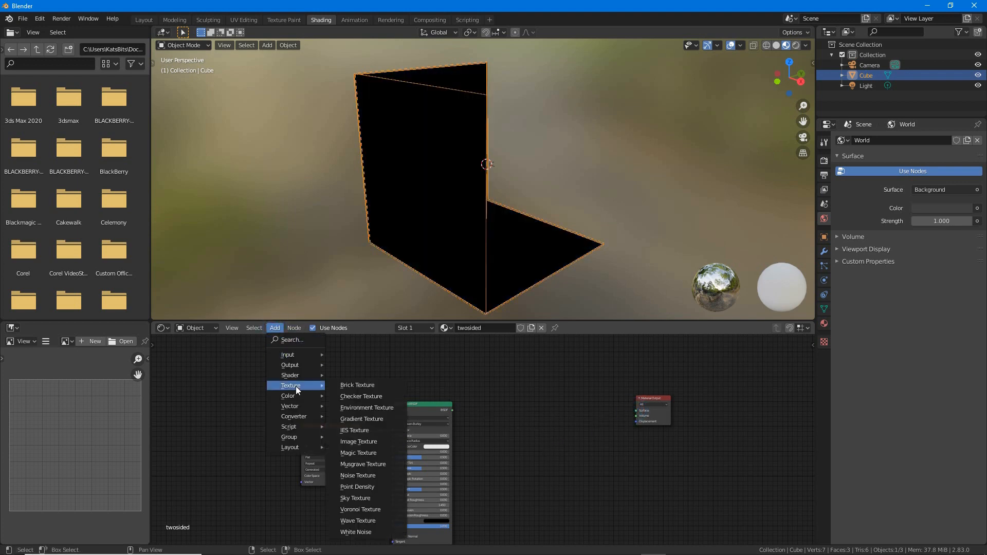
mouse_move(358, 441)
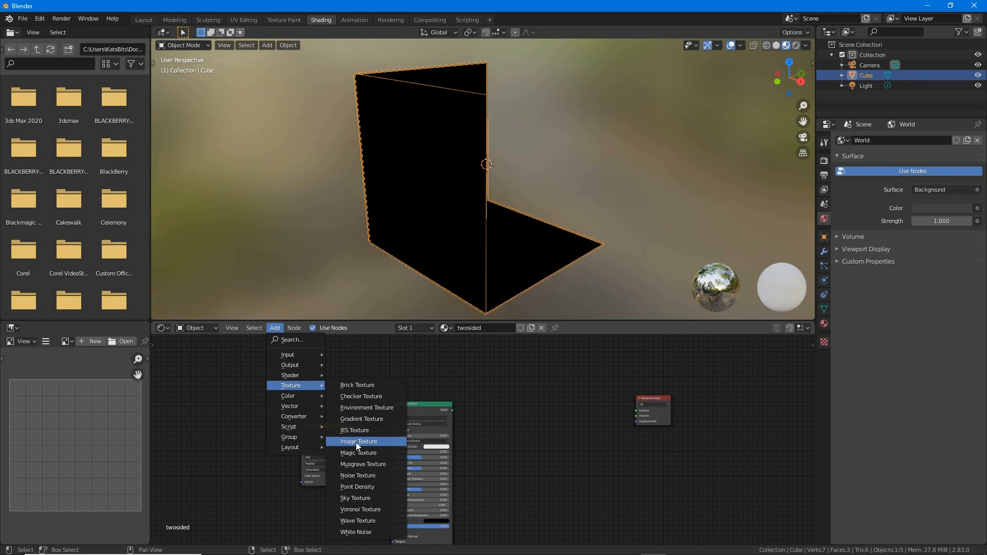
left_click(357, 441)
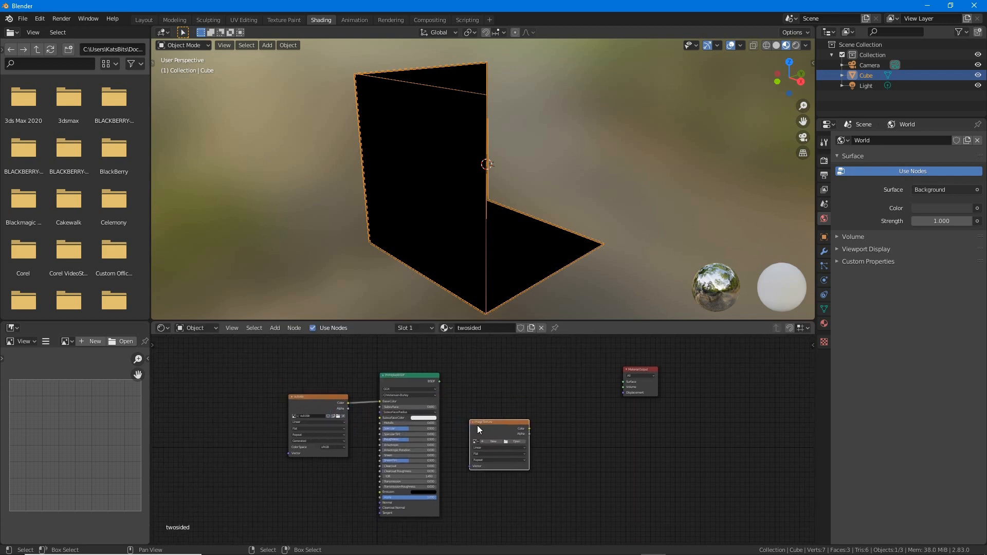
left_click(275, 327)
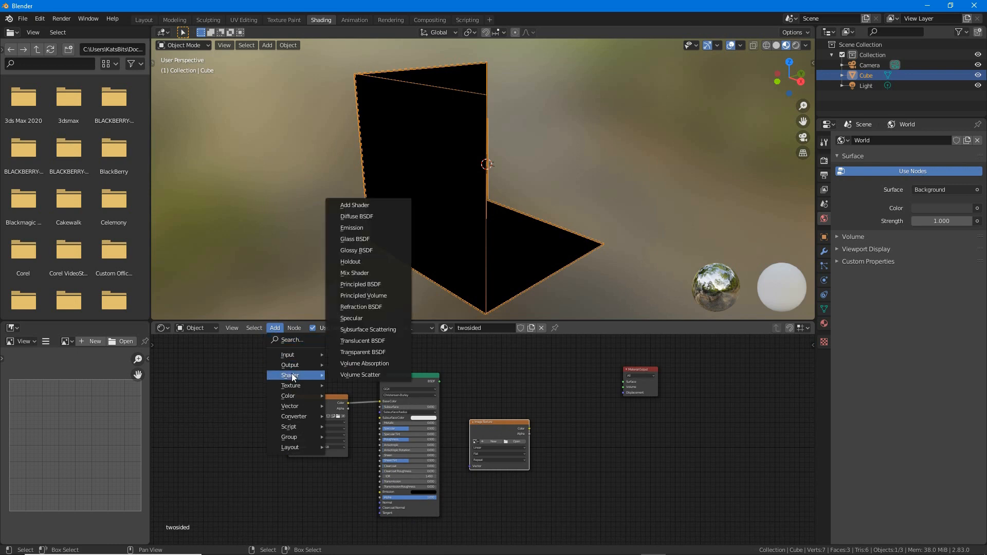
mouse_move(361, 283)
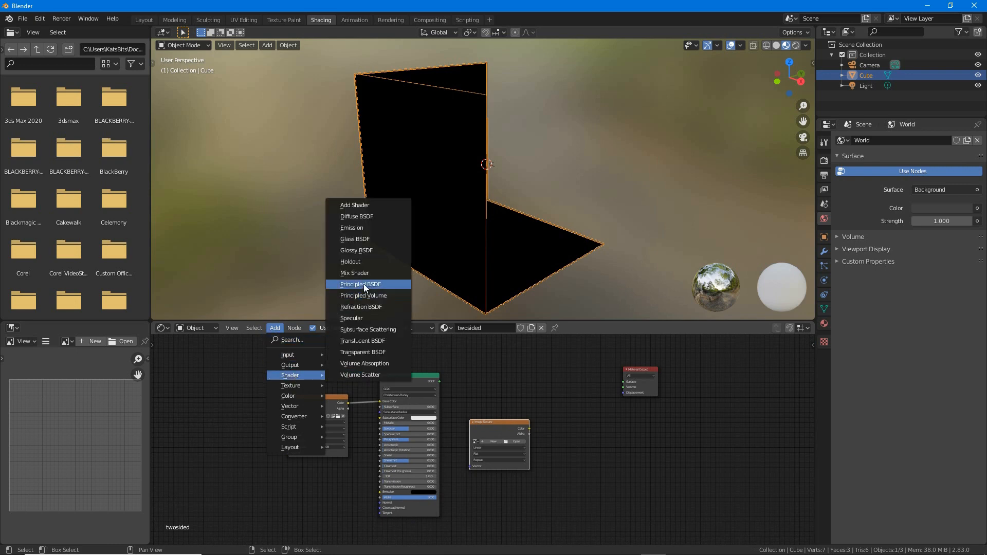
left_click(360, 283)
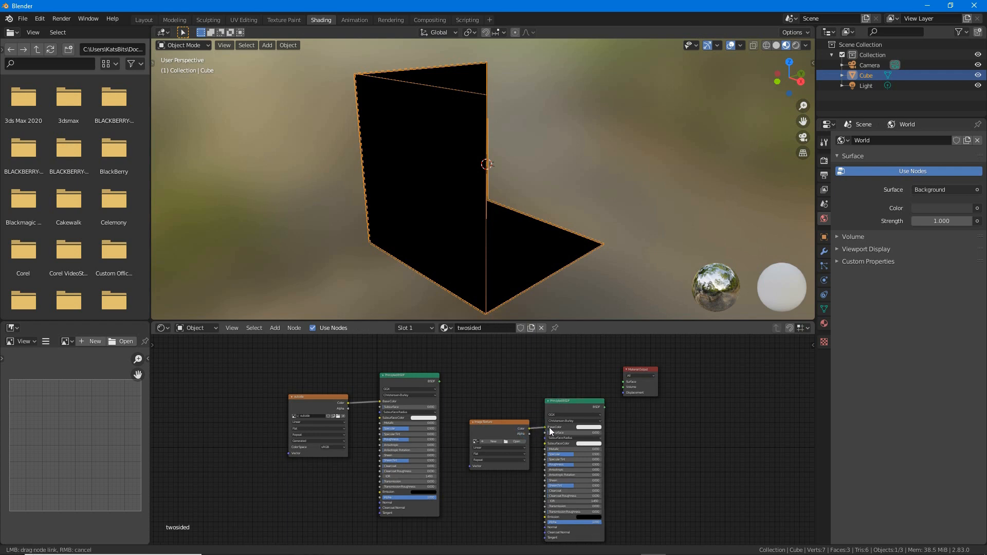
left_click(484, 441)
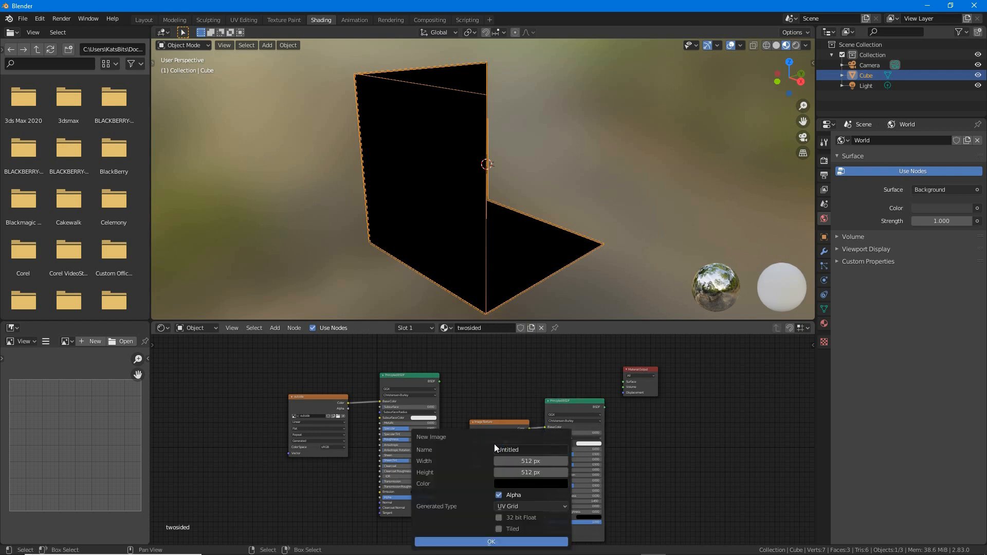
- Name the new 512×512 UV Grid image inside and create it
type("inside")
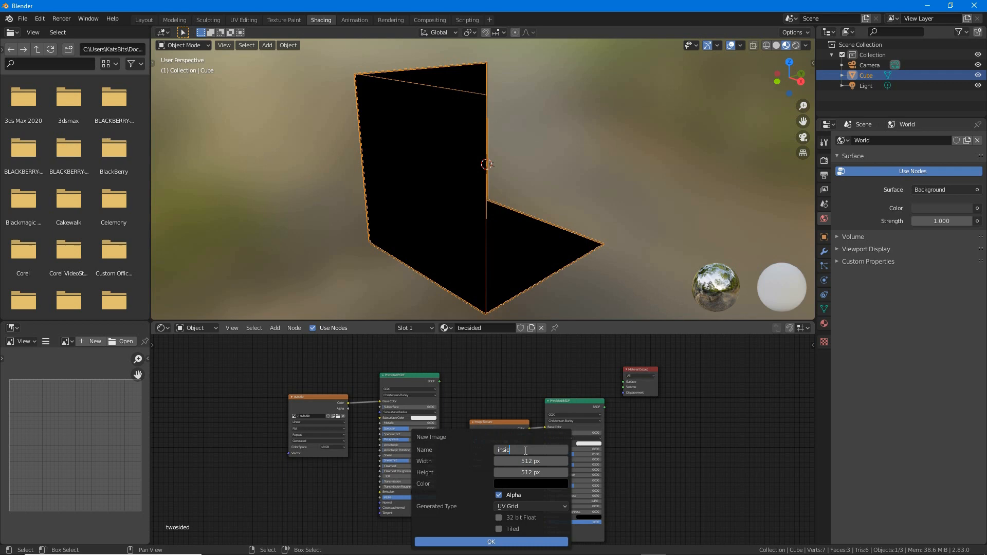
left_click(531, 472)
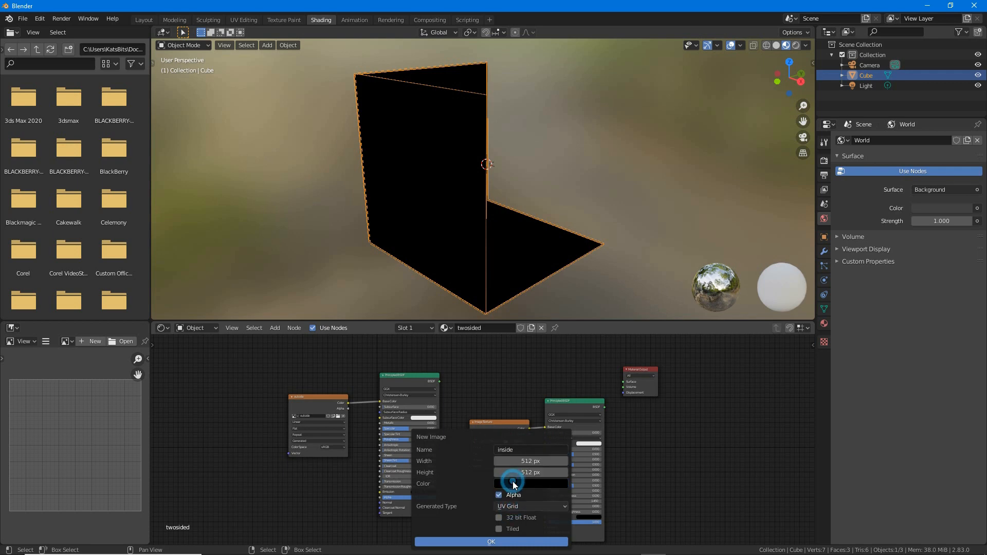
left_click(490, 541)
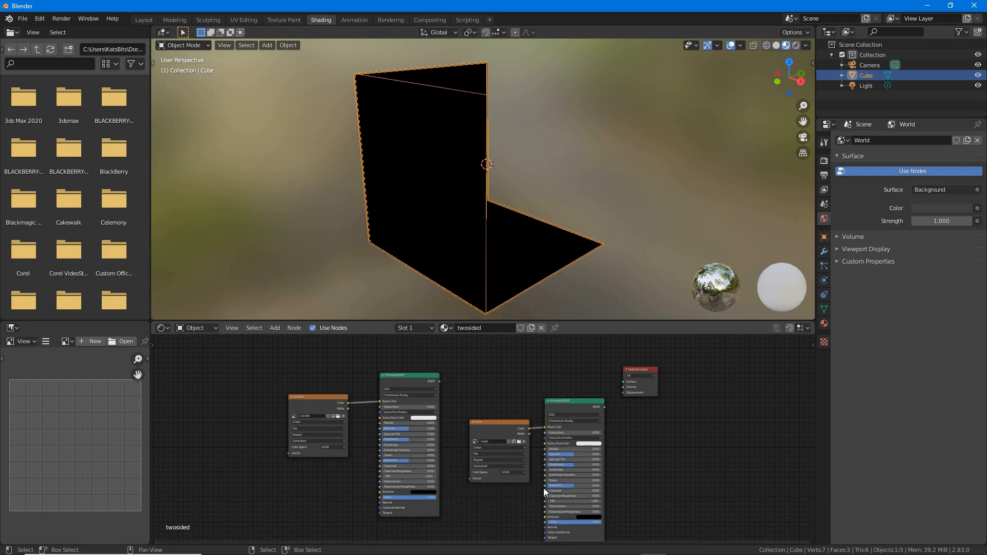
left_click(275, 327)
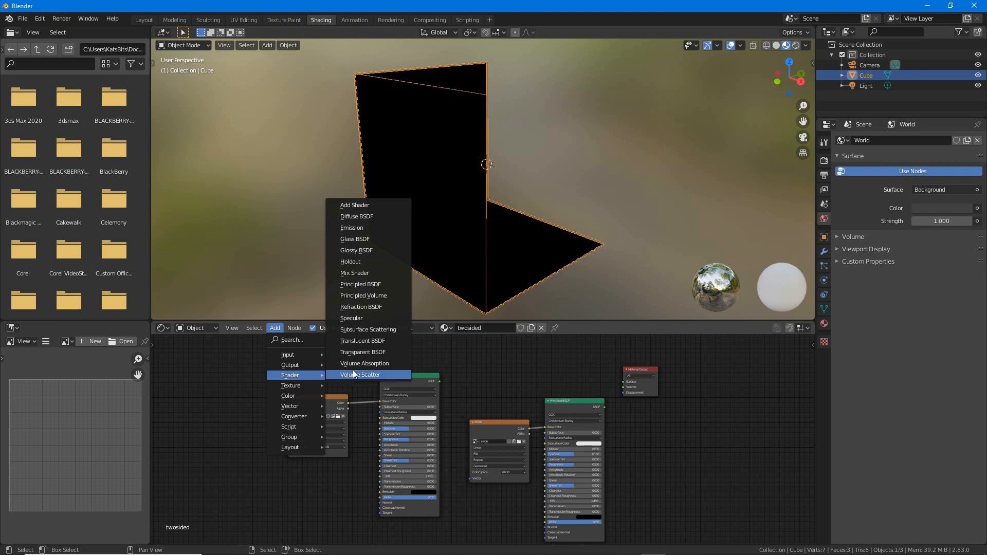
mouse_move(354, 272)
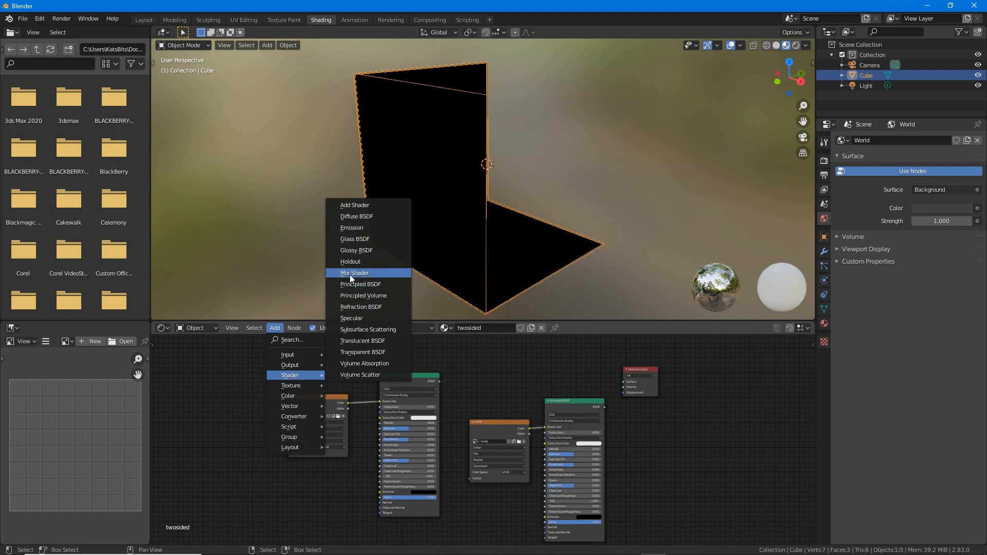
- Add a Mix Shader, feed the second Principled BSDF into it and wire it to the Material Output Surface
left_click(355, 273)
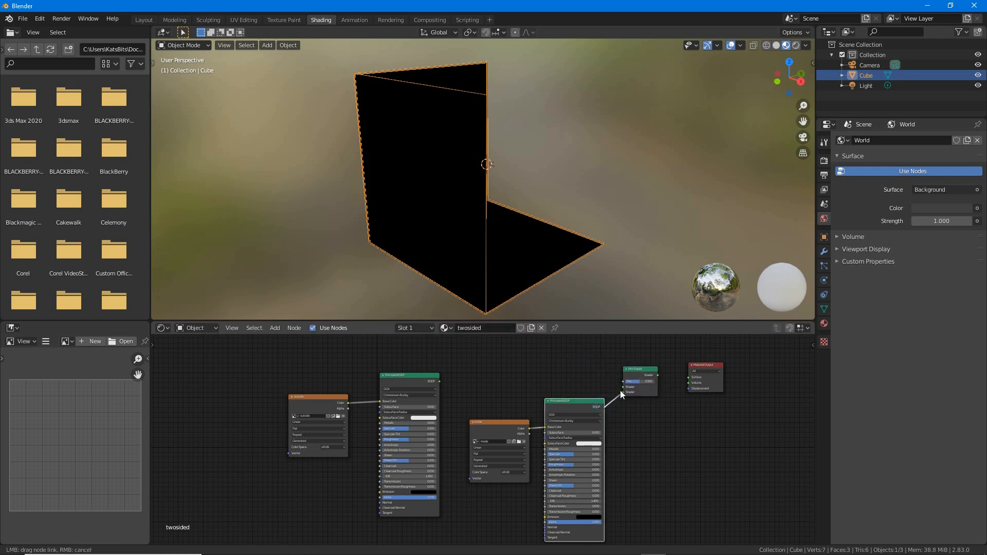
left_click_drag(649, 380, 690, 379)
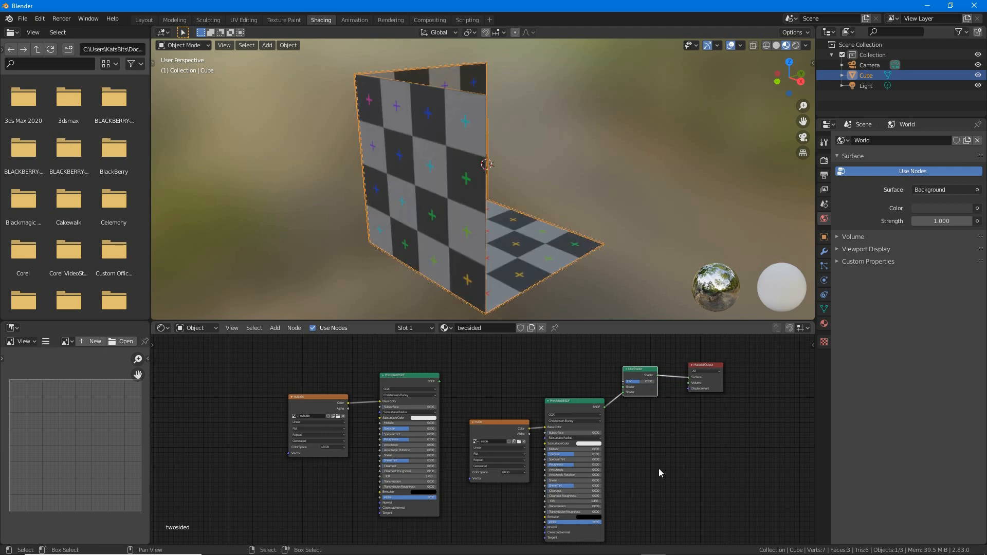
left_click_drag(439, 380, 611, 381)
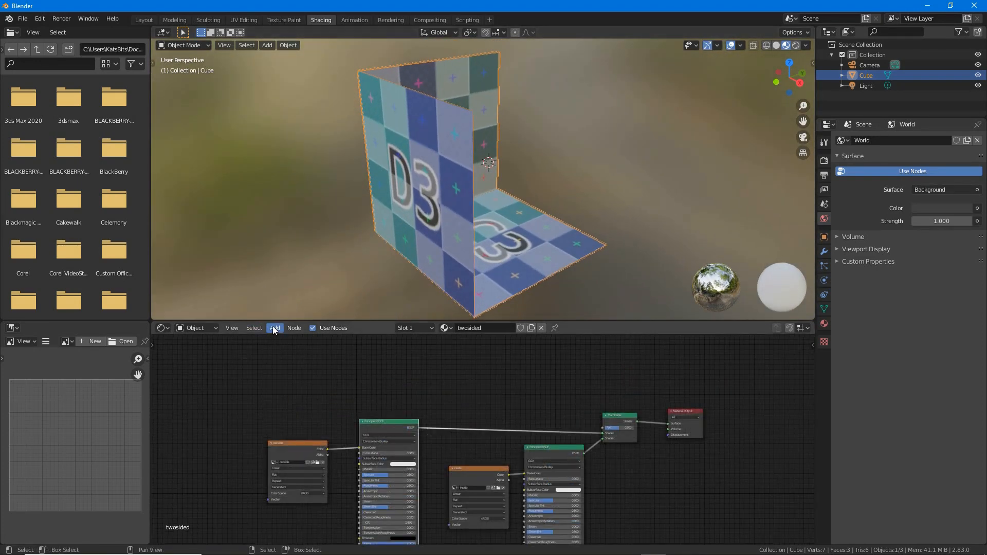
- Add a Geometry input node above the Mix Shader
left_click(274, 327)
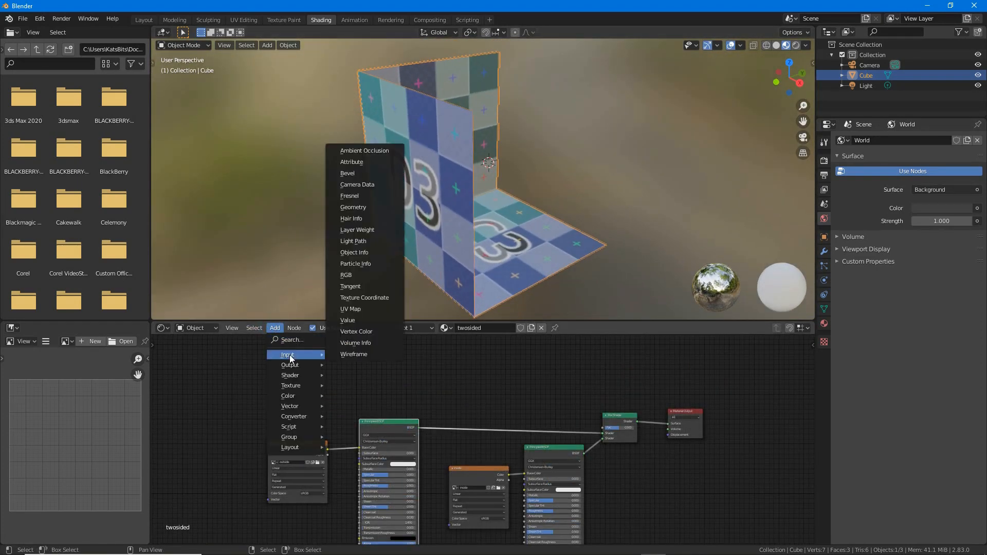
mouse_move(354, 259)
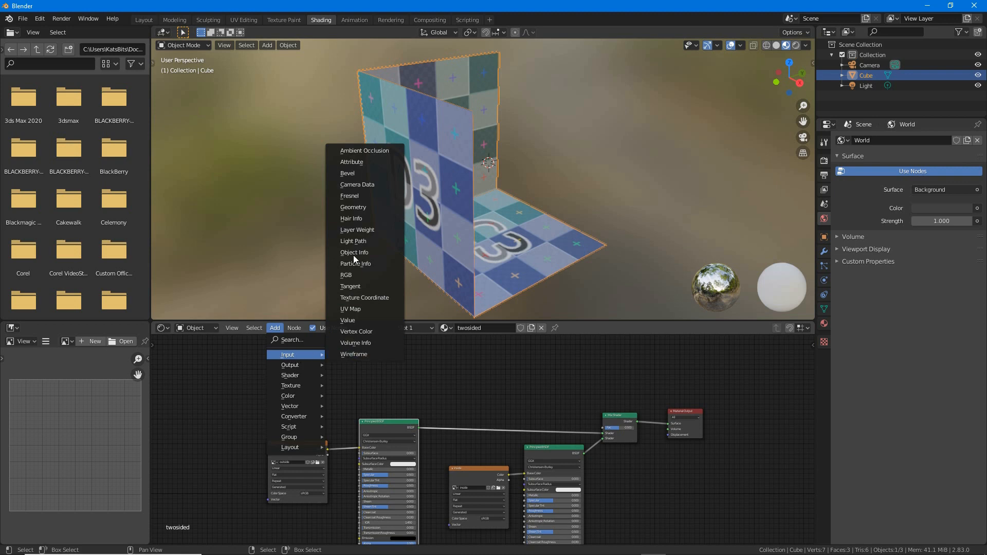
mouse_move(352, 207)
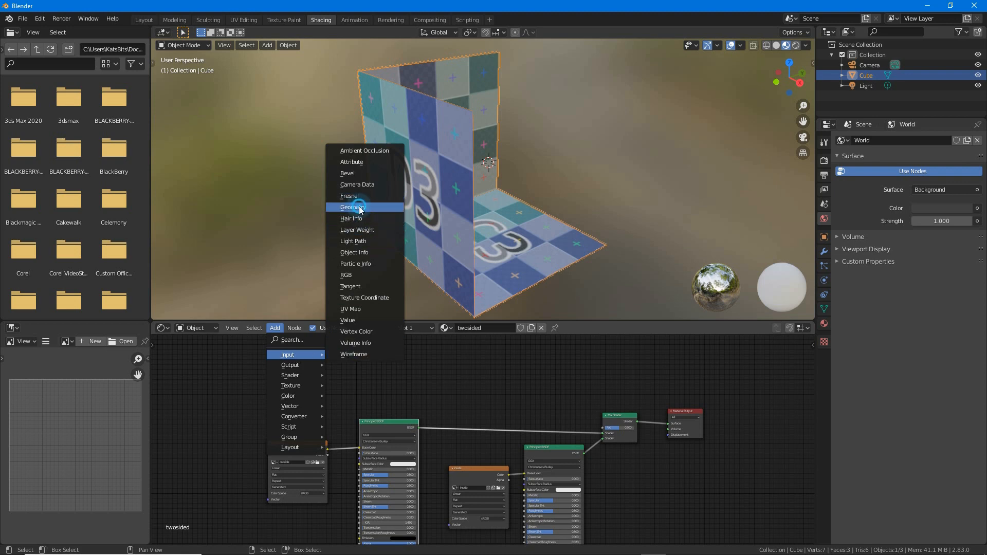
left_click(354, 206)
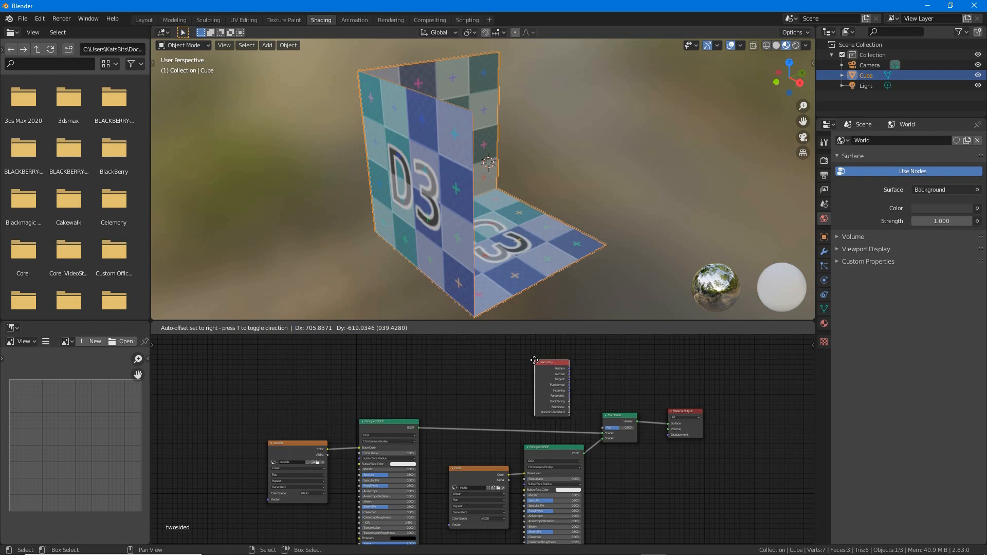